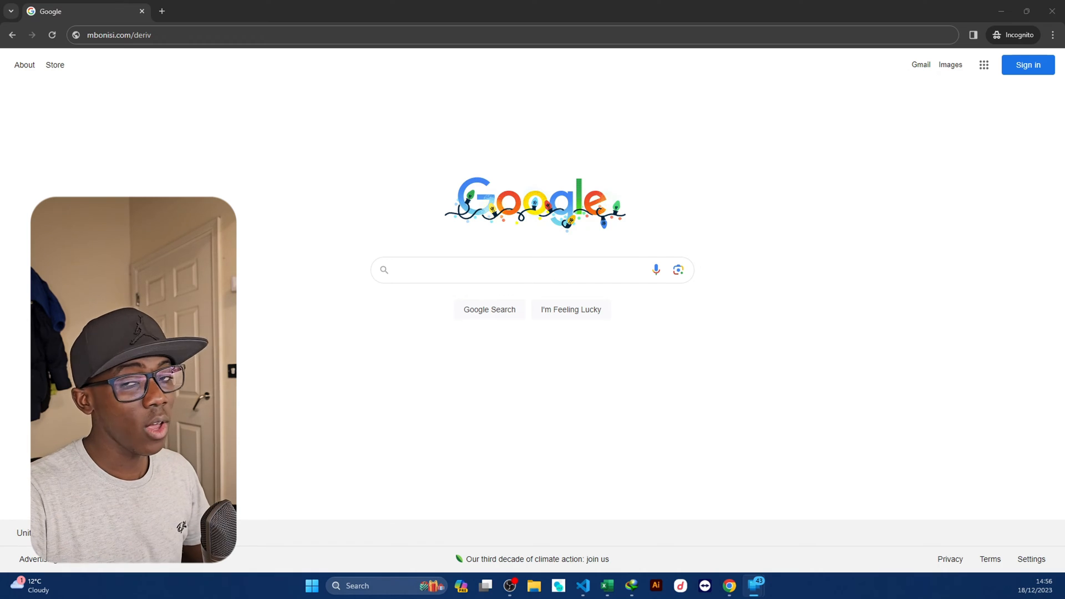
mouse_move(316, 53)
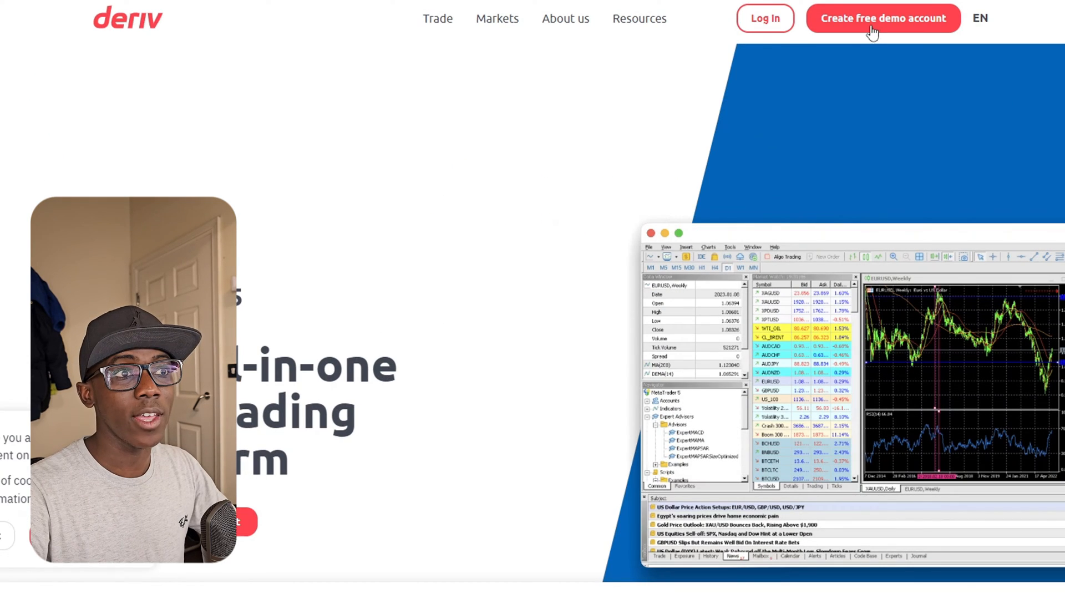
mouse_move(764, 19)
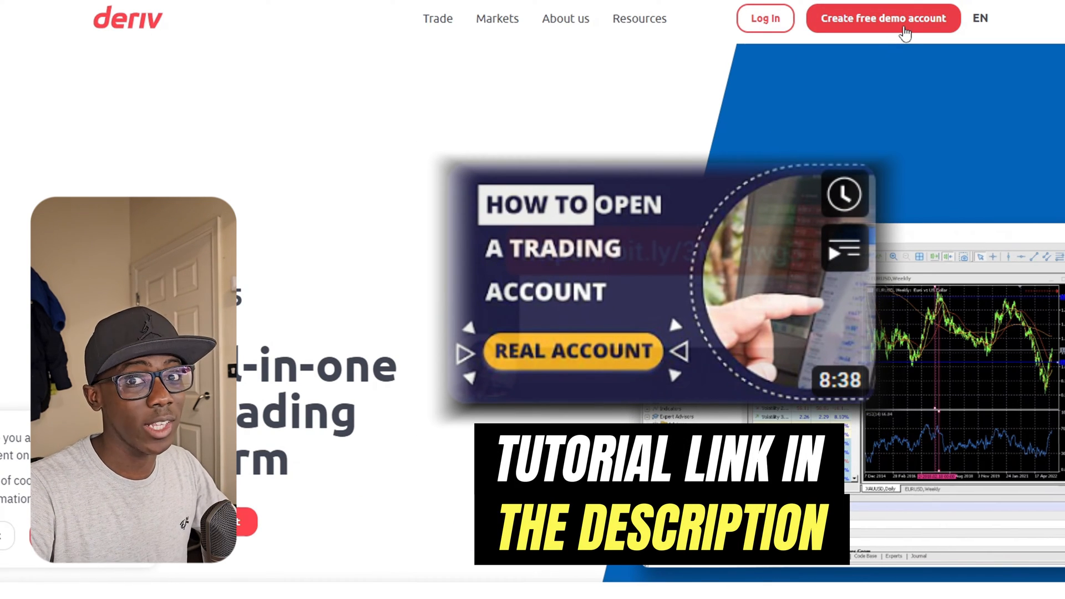
- Scroll the logged-in Deriv dashboard to bring the account area into view
scroll(down, 3)
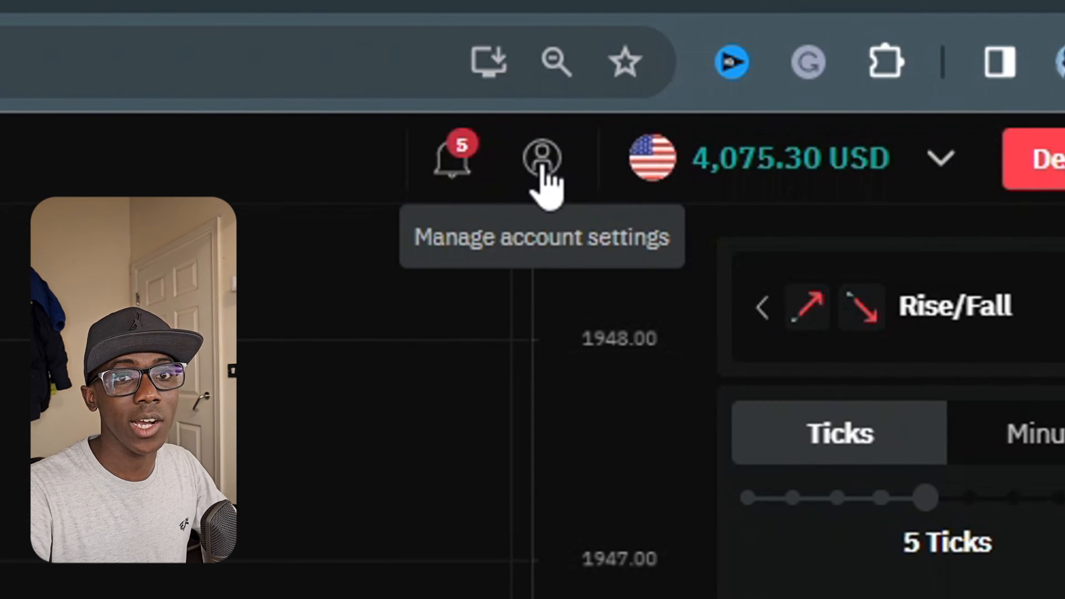
- Go into account settings and reach the API token page under Security and safety
click(542, 159)
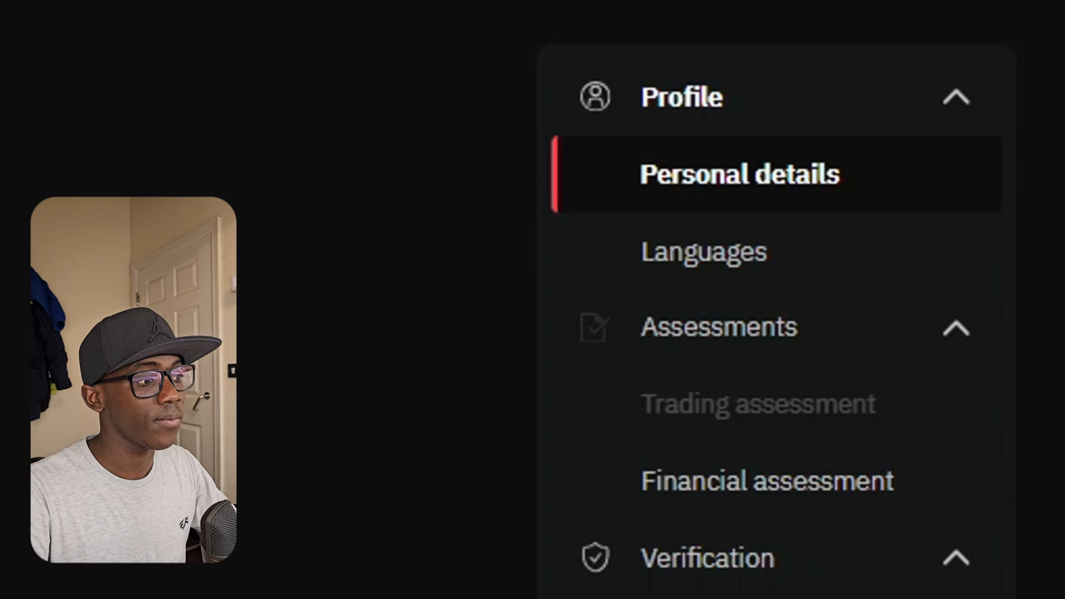
scroll(down, 3)
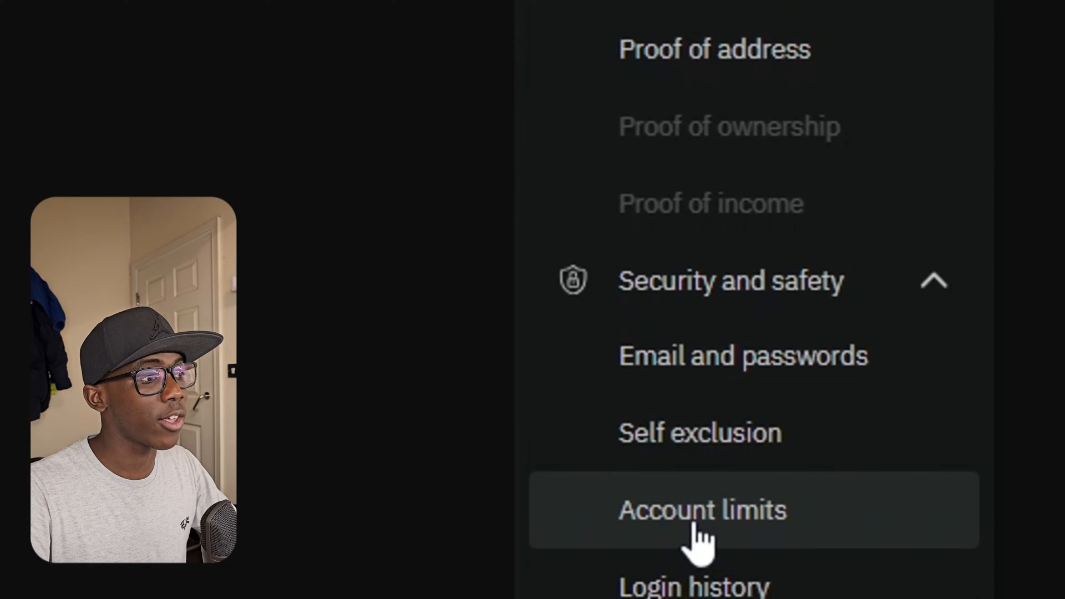
scroll(down, 3)
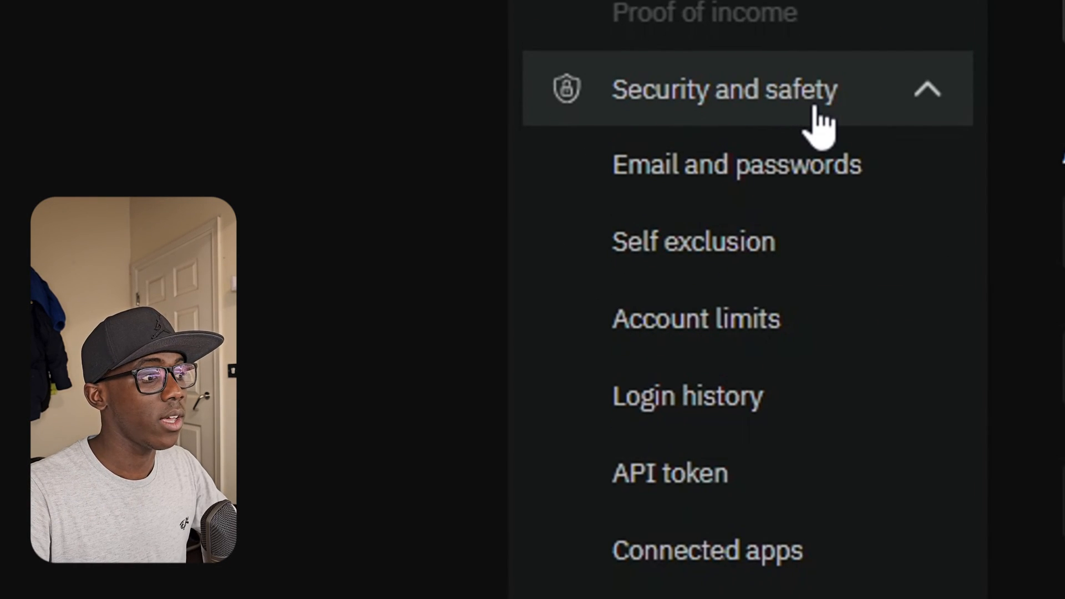
scroll(down, 3)
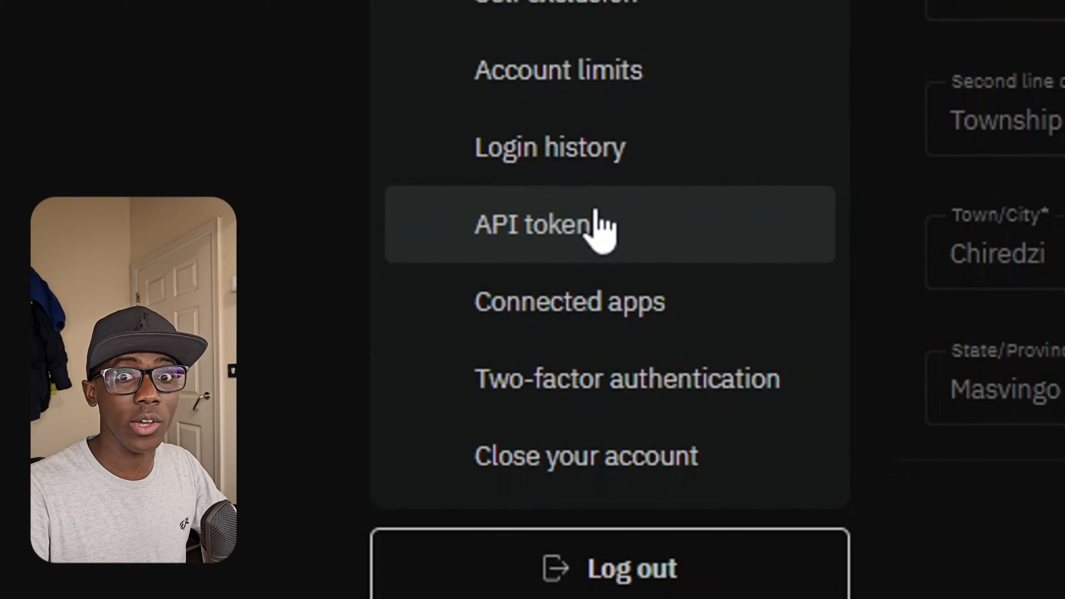
click(539, 225)
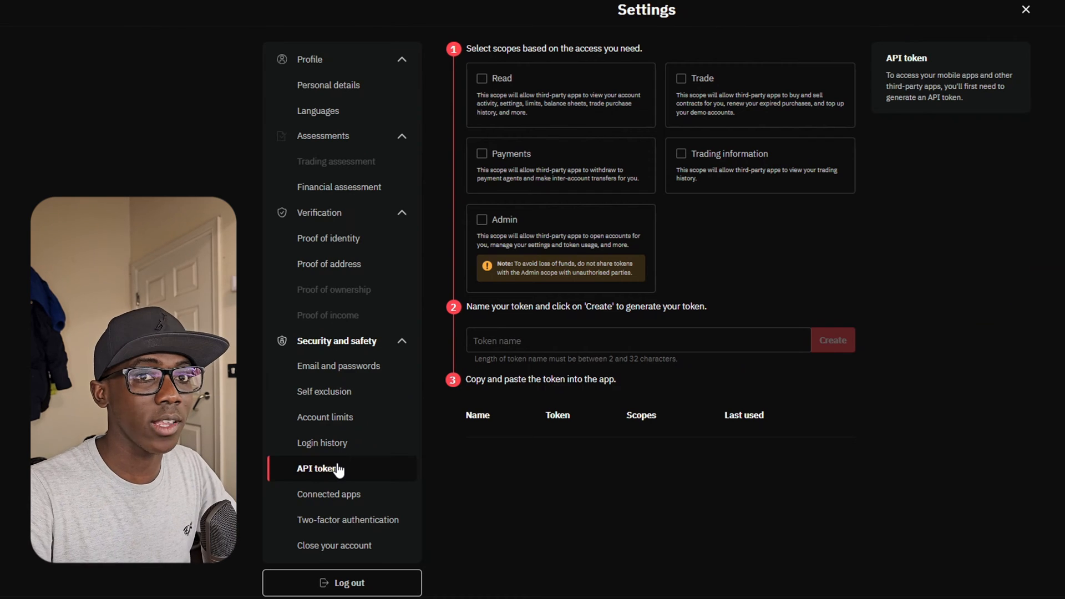
mouse_move(657, 206)
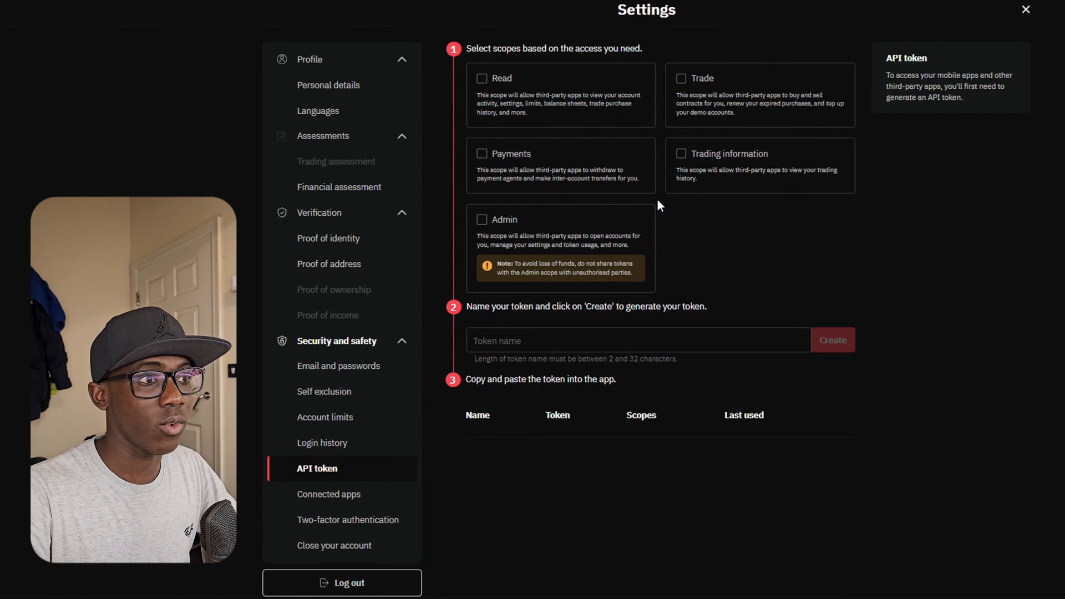
- Create an API token named Tym2Trd with the Read and Trade scopes ticked
click(482, 78)
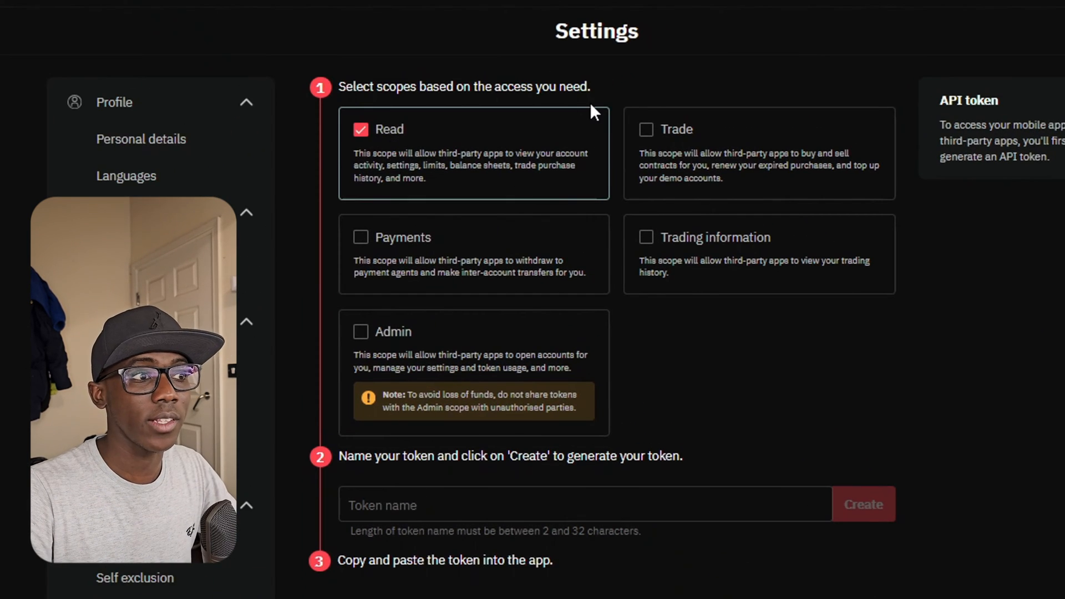
click(645, 129)
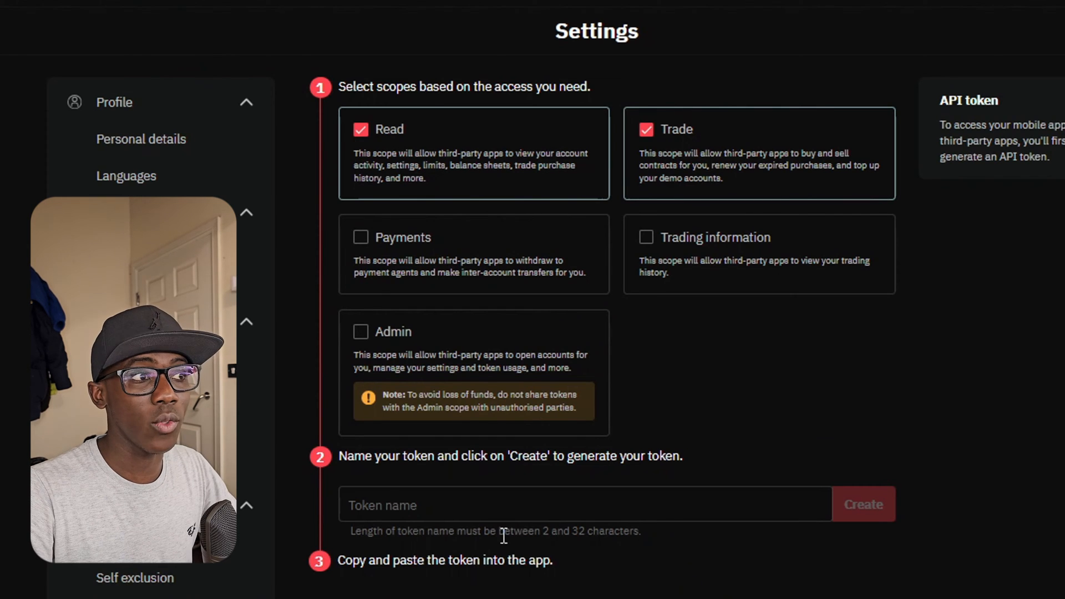
scroll(down, 3)
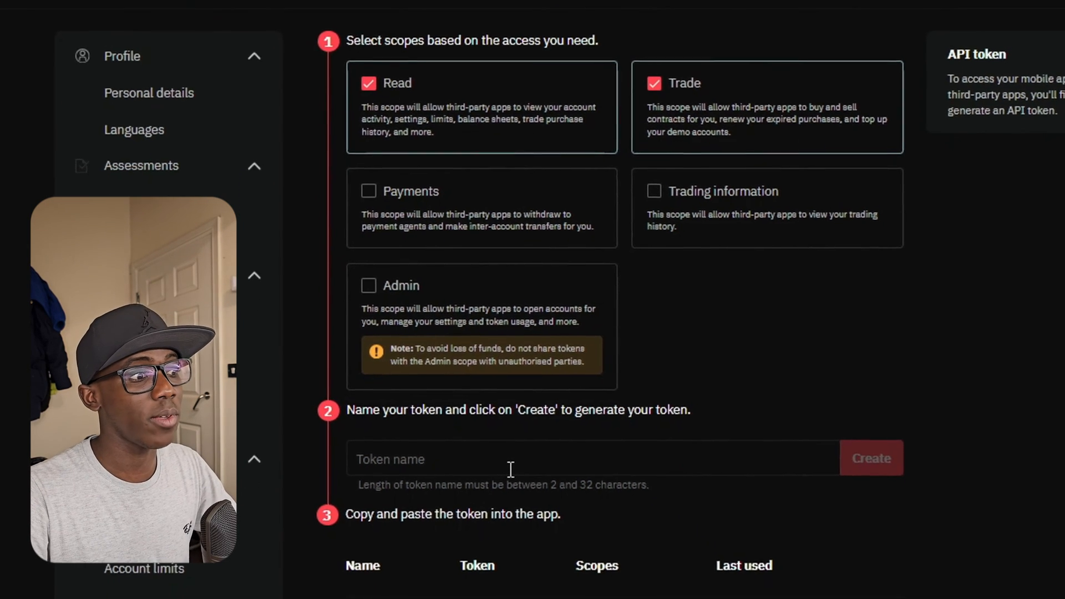
scroll(down, 3)
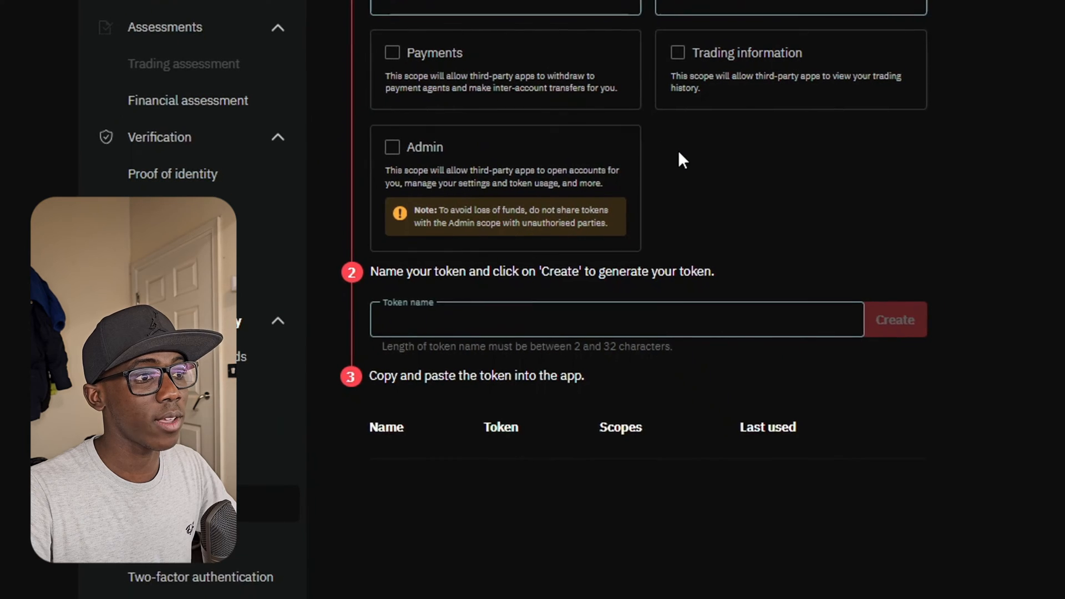
scroll(down, 3)
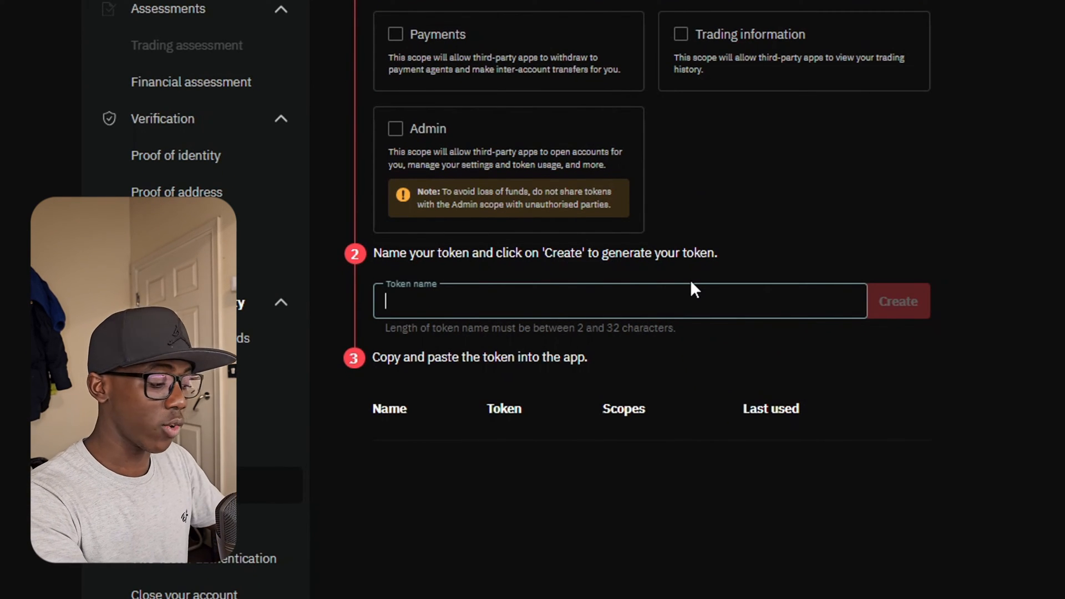
text(Tym)
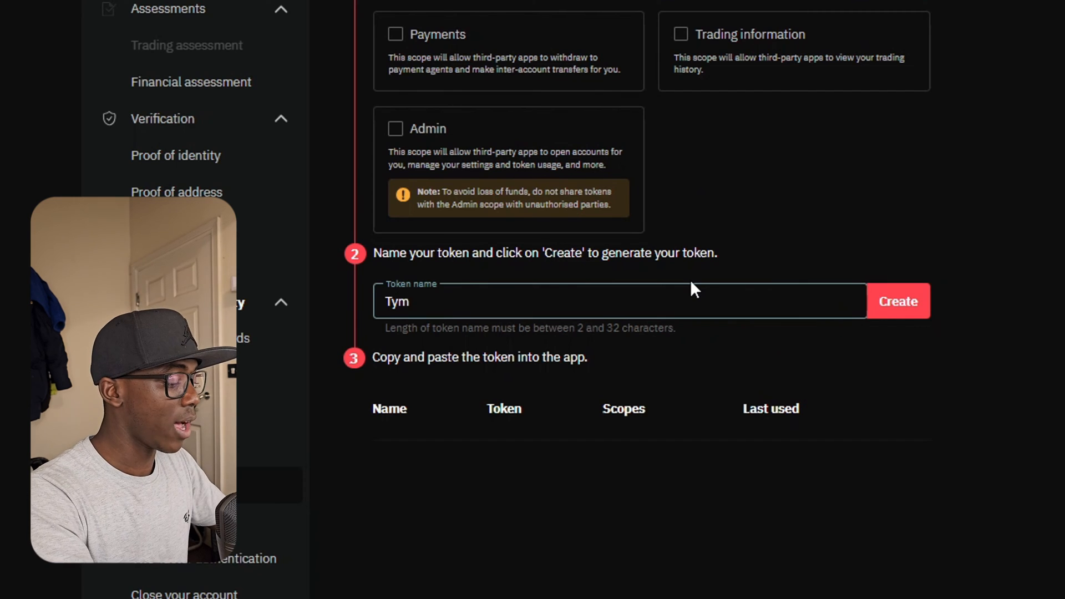
text(2Trd)
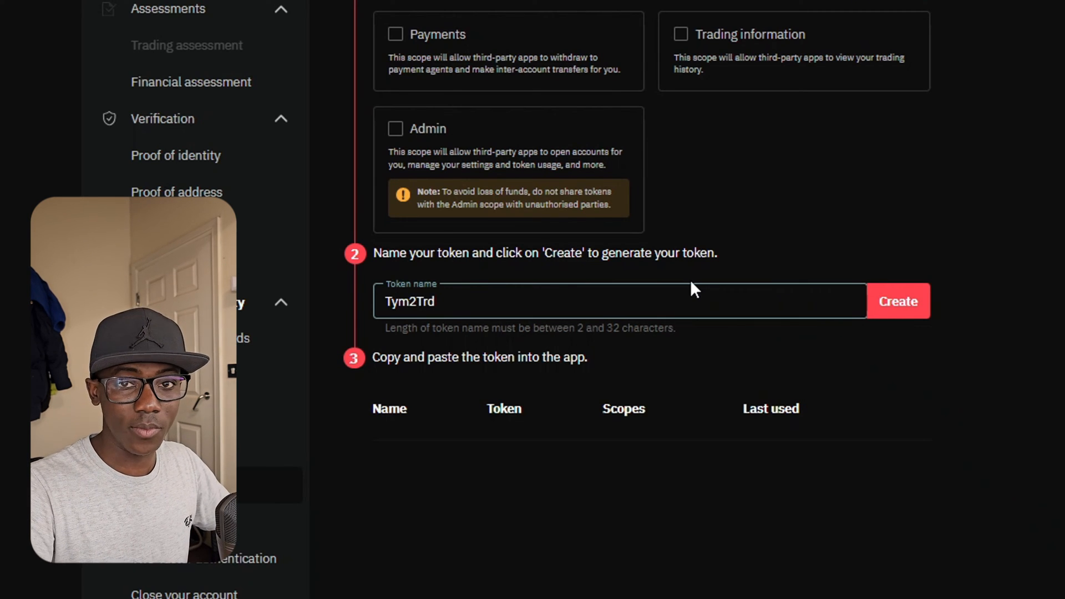
mouse_move(923, 309)
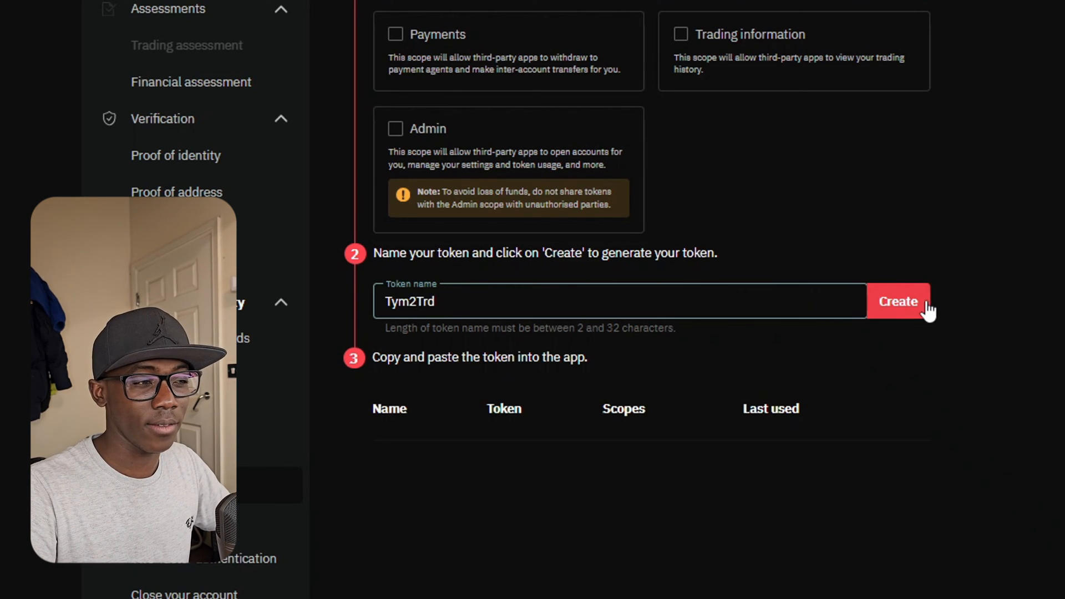
mouse_move(924, 306)
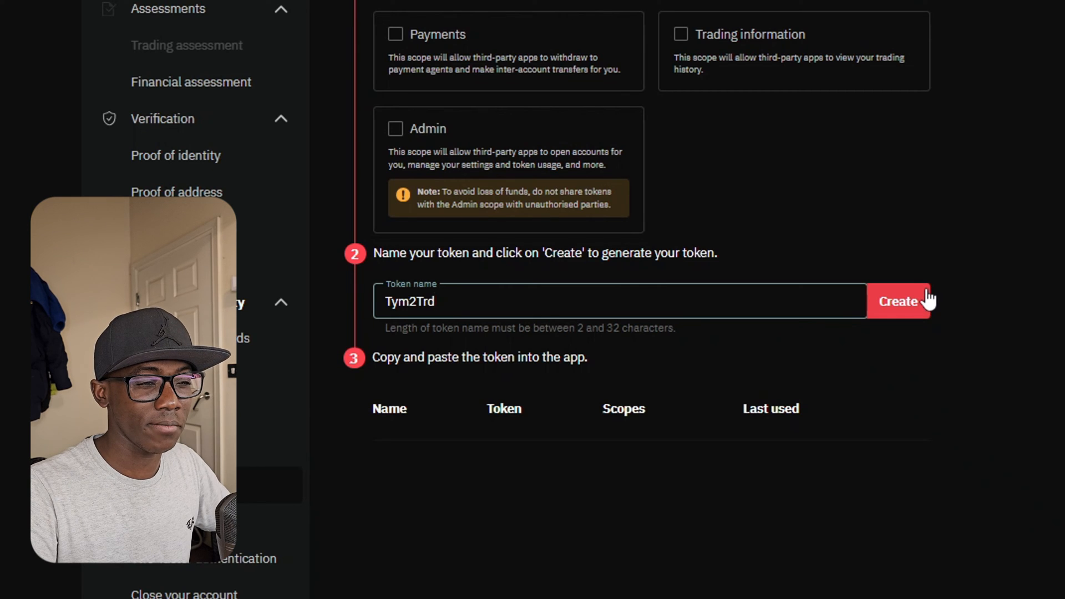
click(897, 301)
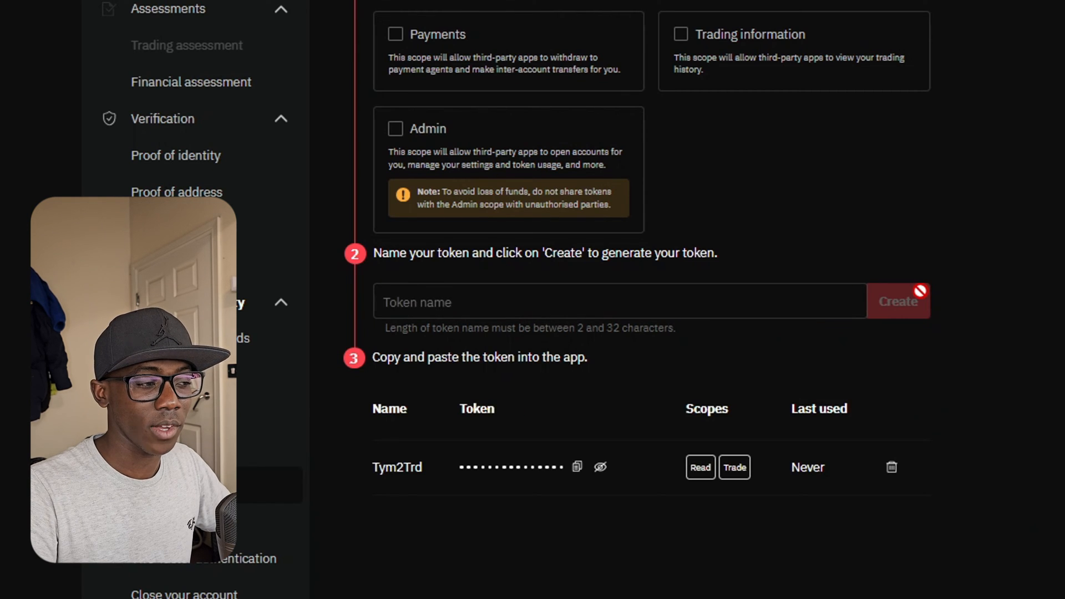
scroll(down, 3)
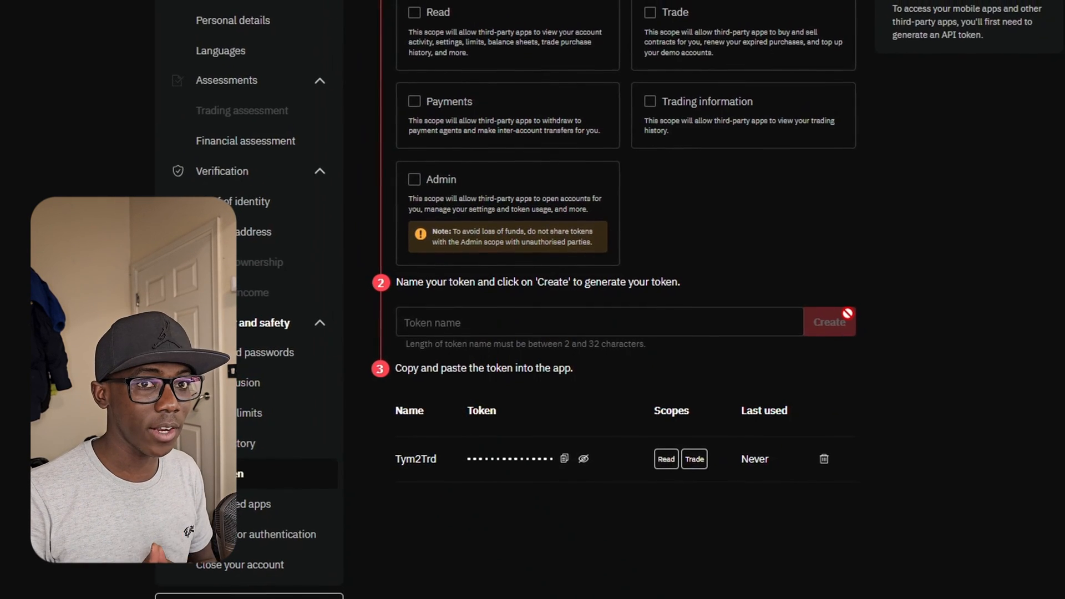
scroll(up, 3)
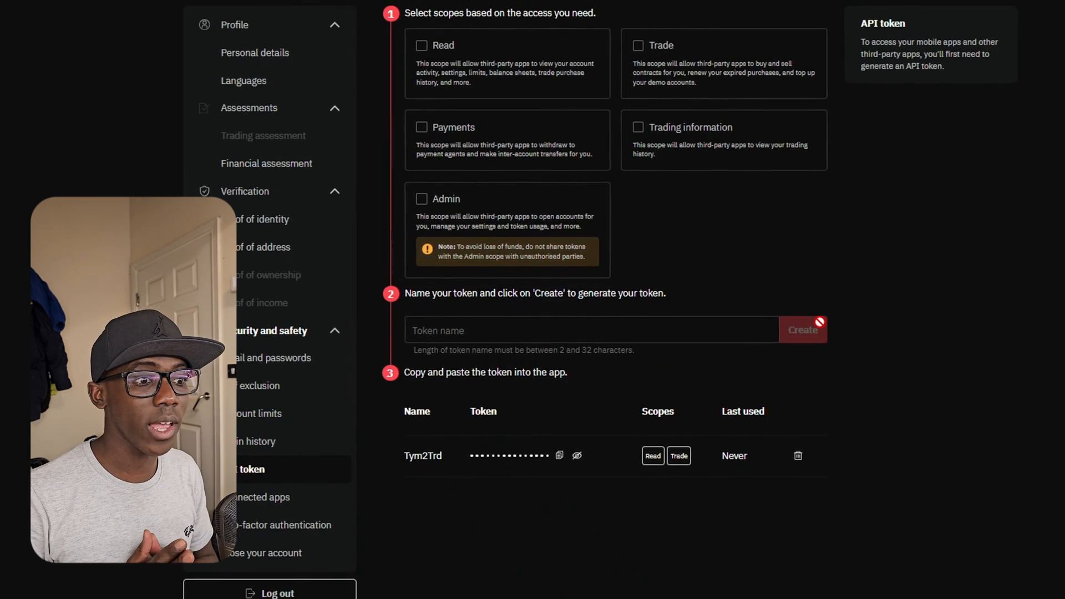